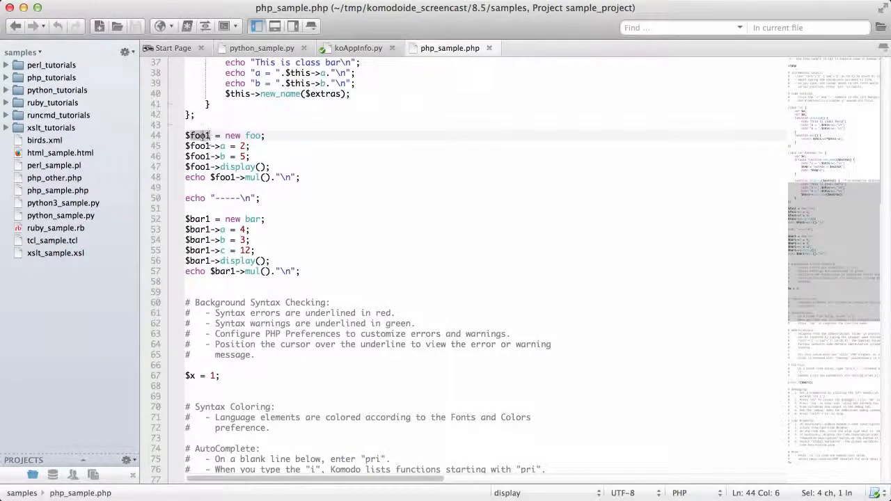
Step: Begin a multiple selection of $foo1 on lines 44–47 from its context menu
right_click(198, 137)
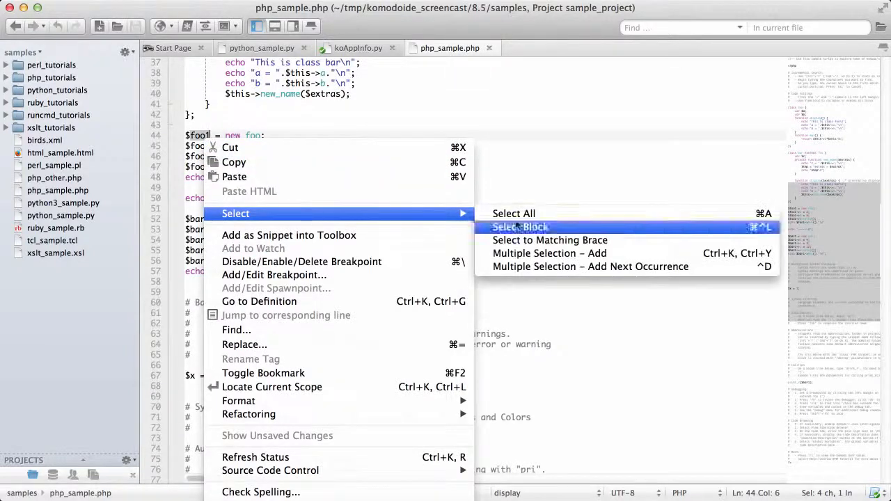
mouse_move(549, 253)
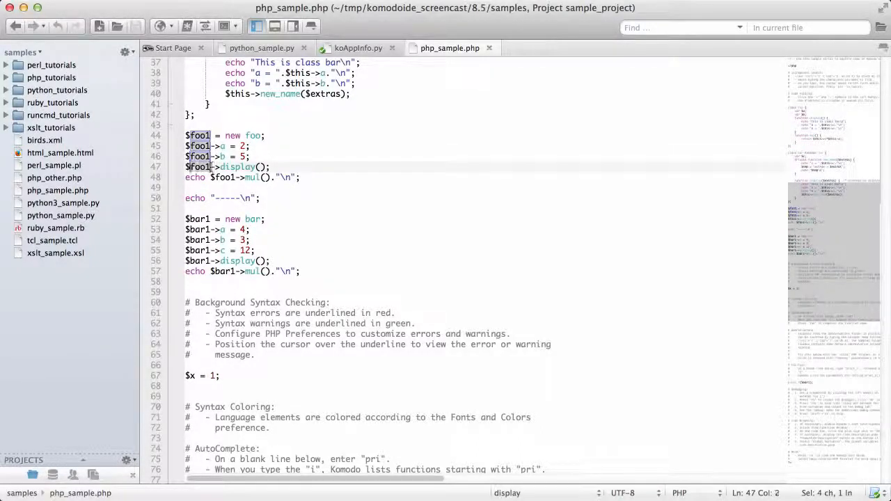
Step: Add the line-48 $foo1 to the selections, then clear all selections in the editor
click(223, 177)
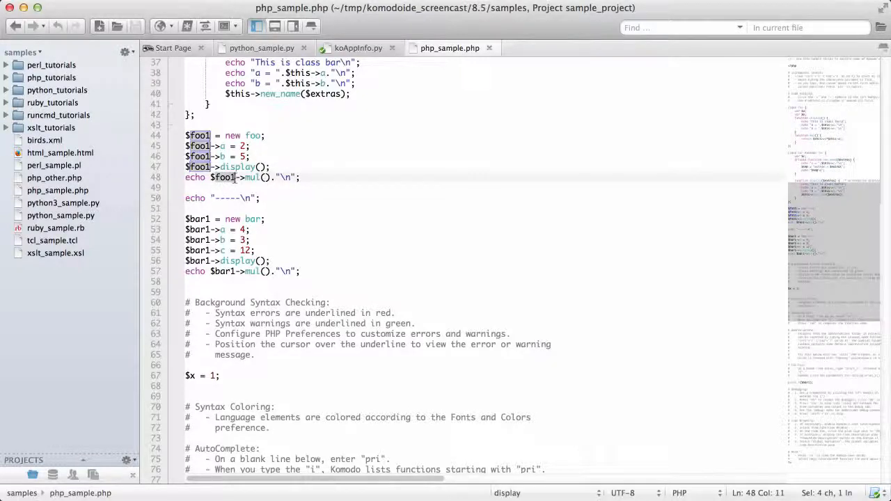
click(340, 201)
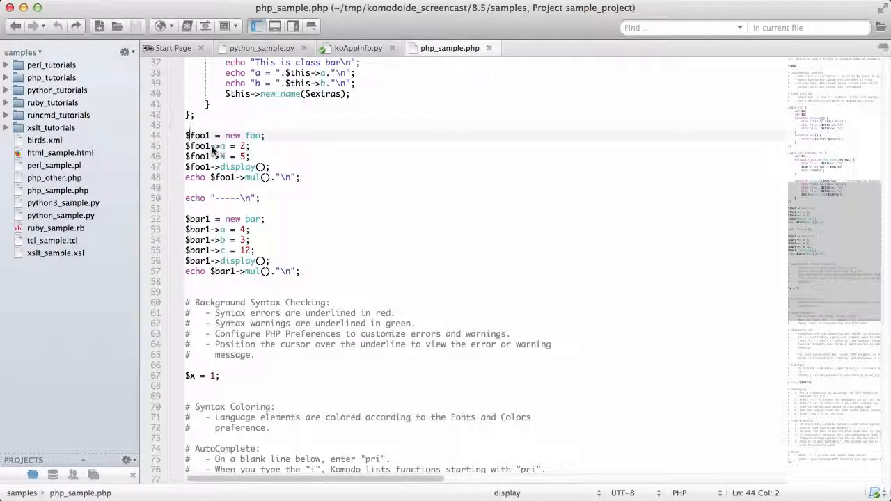
Step: Select all five $foo1 occurrences on lines 44–48 via Add Next Occurrence
right_click(212, 153)
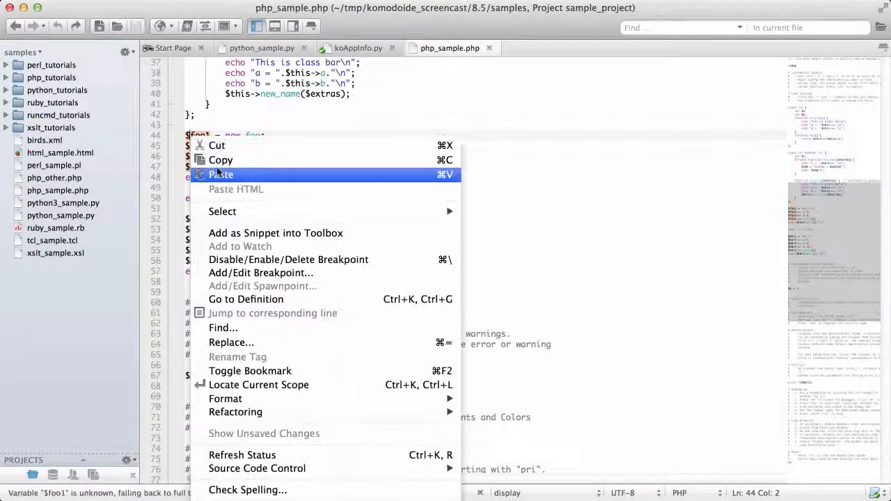
mouse_move(223, 212)
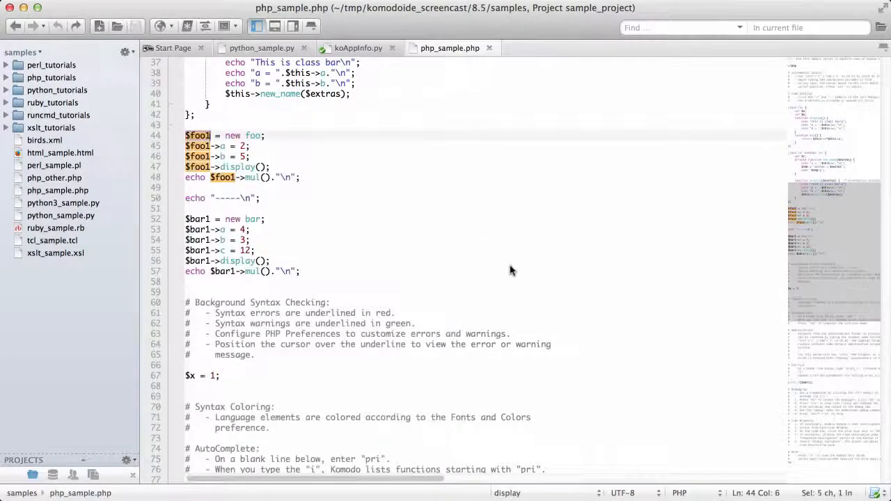
mouse_move(493, 256)
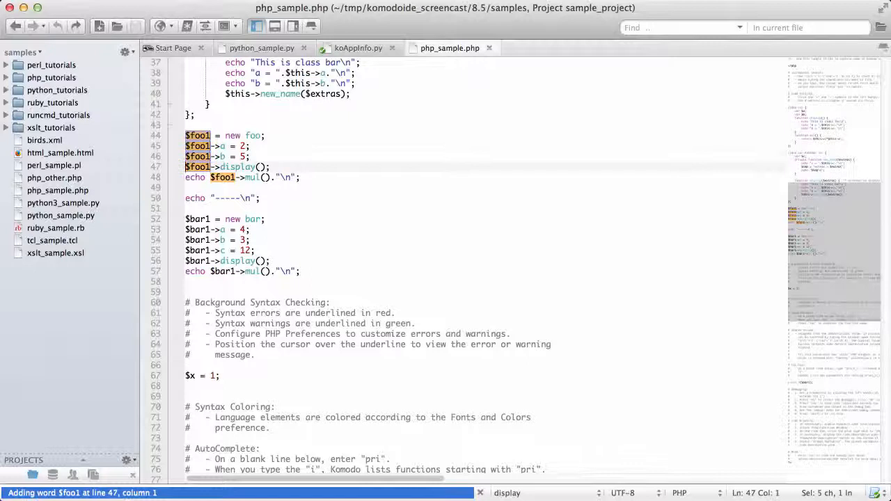
click(222, 177)
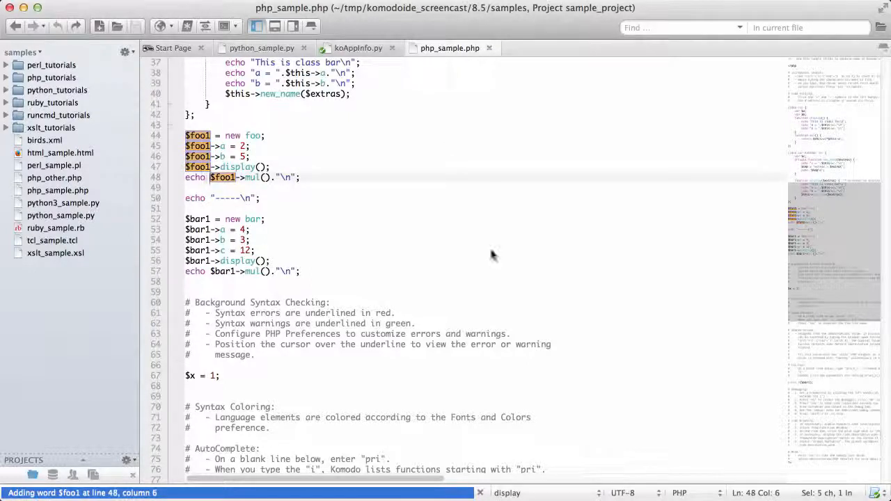